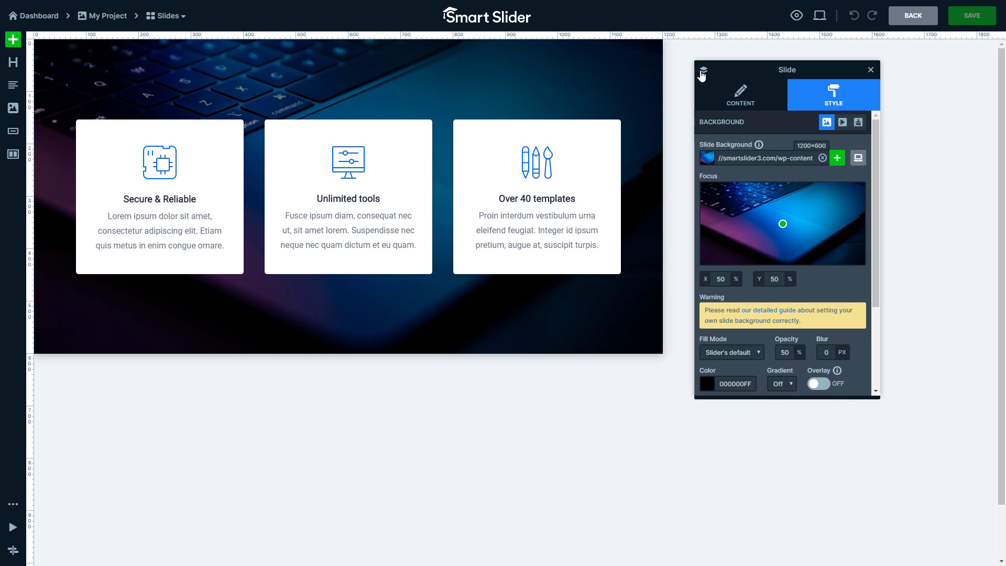
- Expand the layer tree to show the Row, its three Columns and the third Column's contents, then select the Row
click(702, 71)
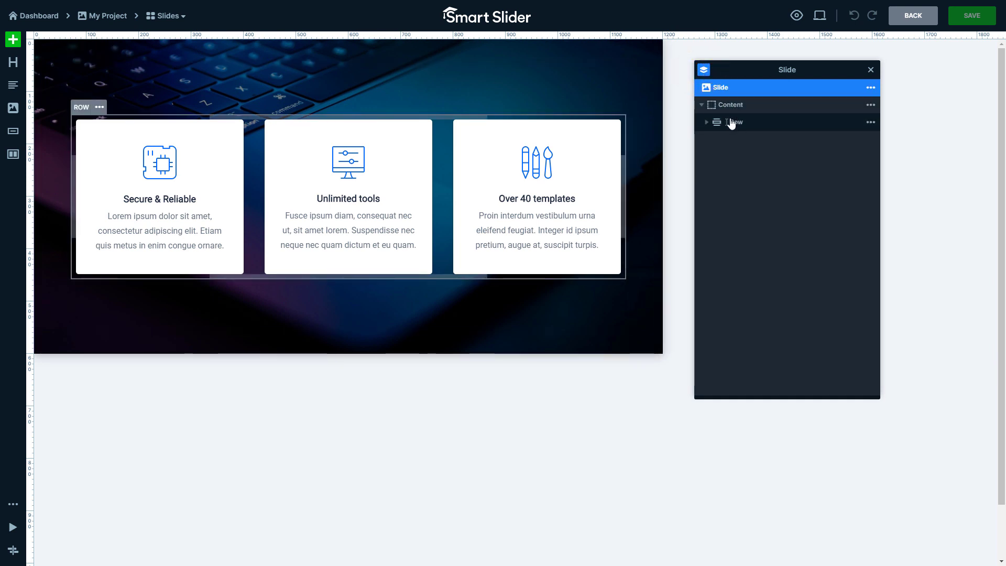
click(705, 121)
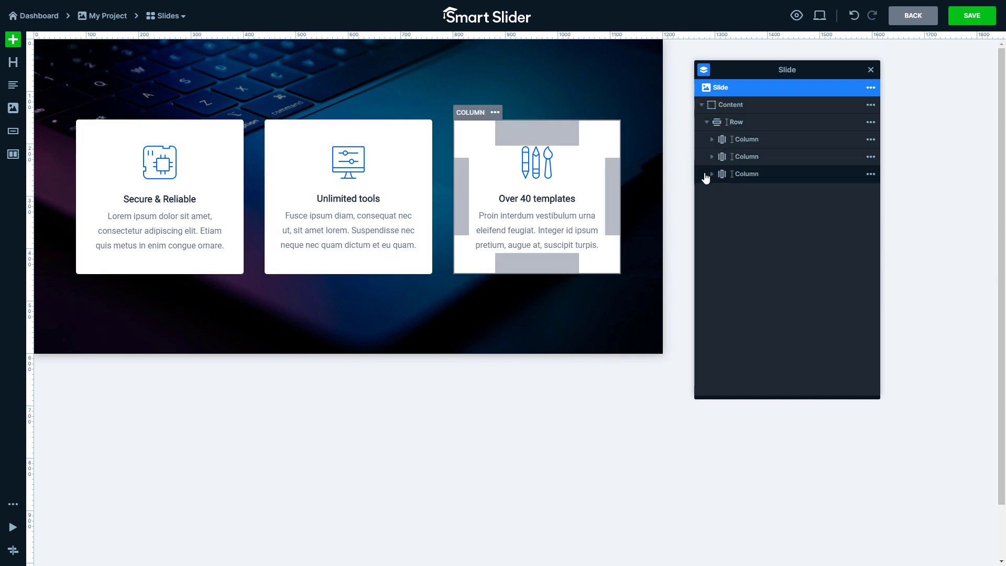
click(711, 173)
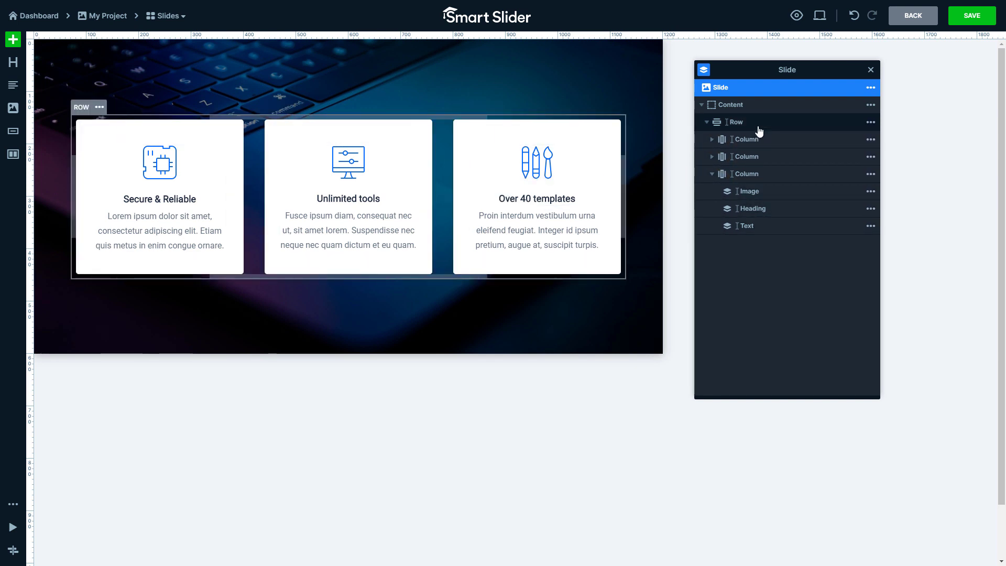
click(736, 122)
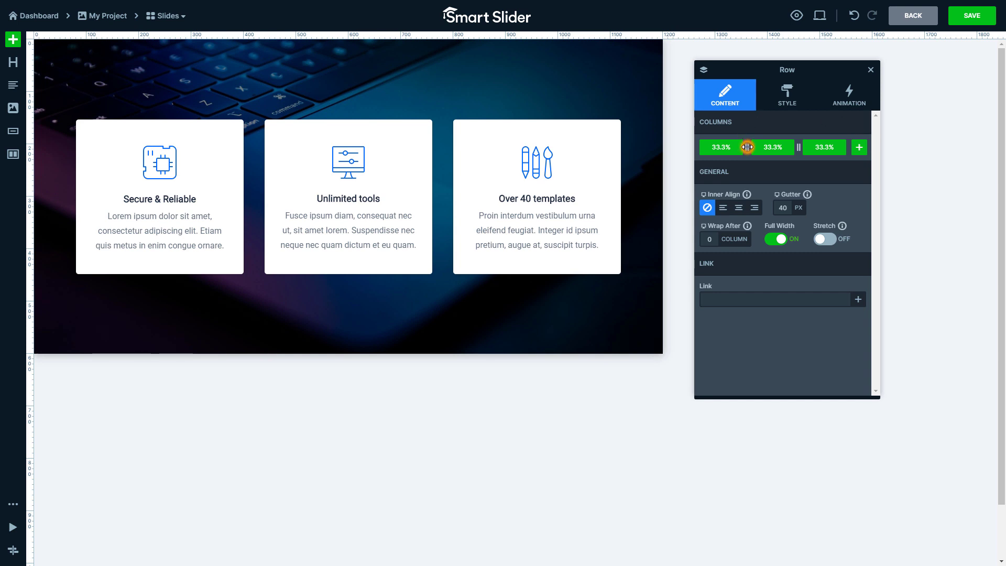
drag(747, 147, 762, 147)
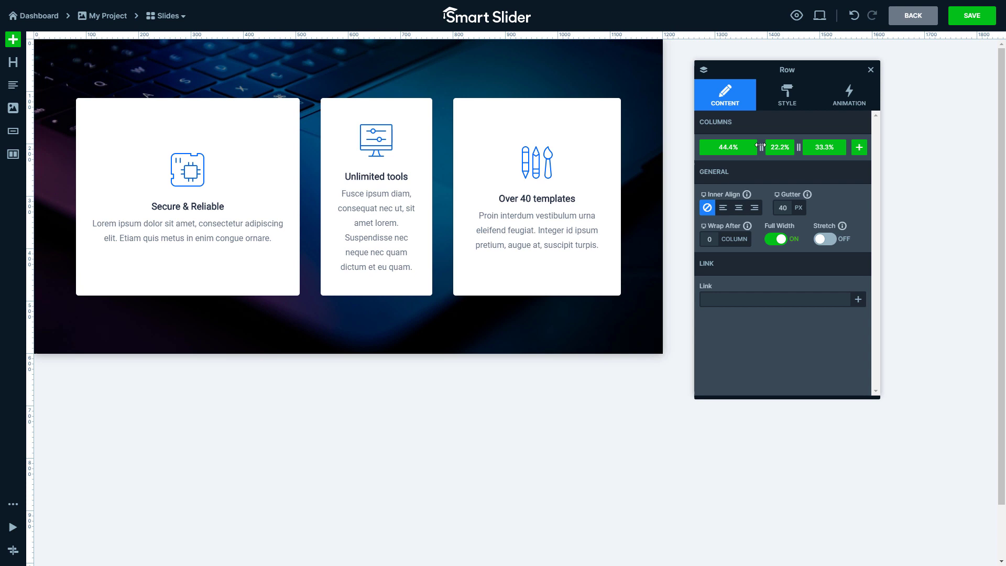
drag(762, 147, 747, 147)
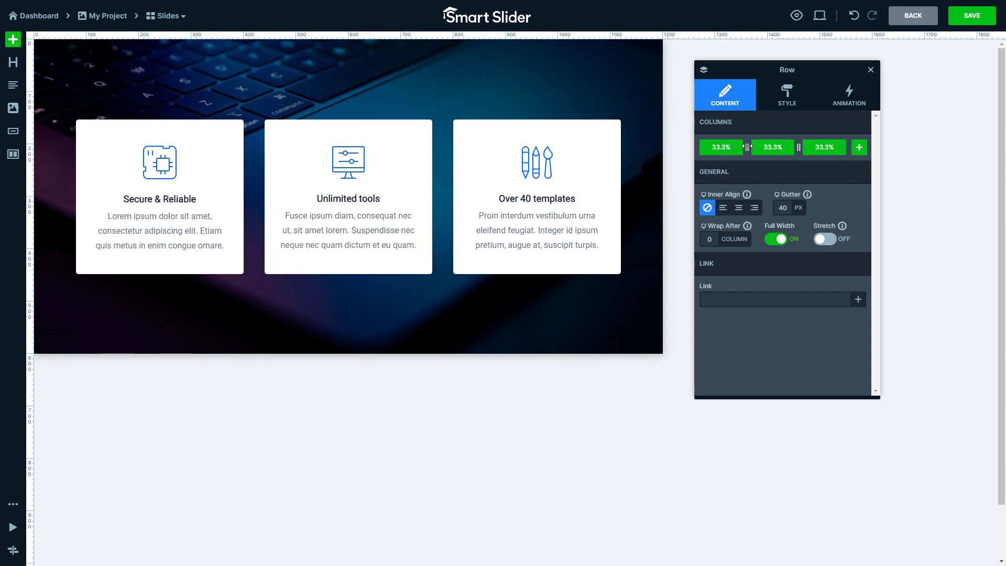
mouse_move(858, 147)
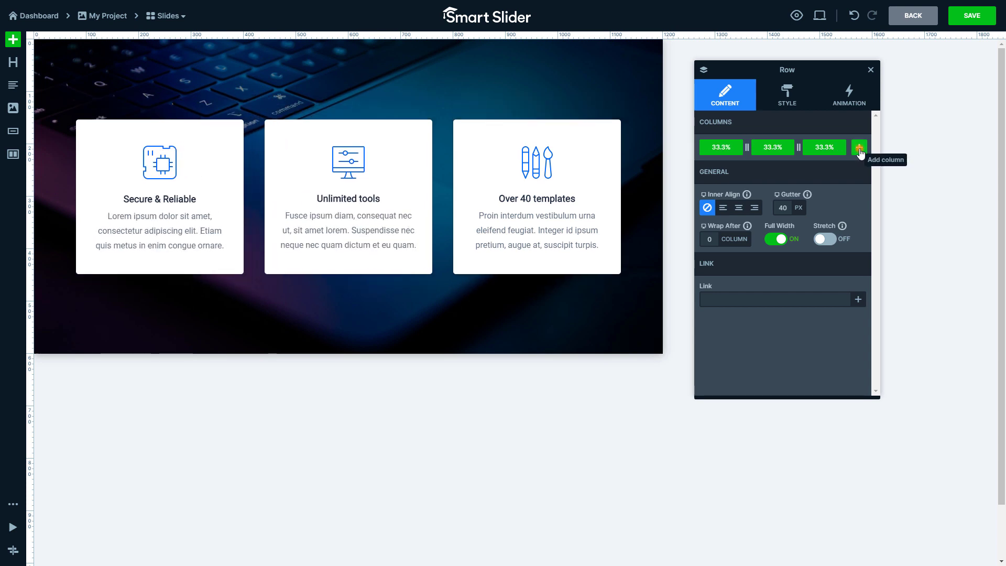
click(858, 146)
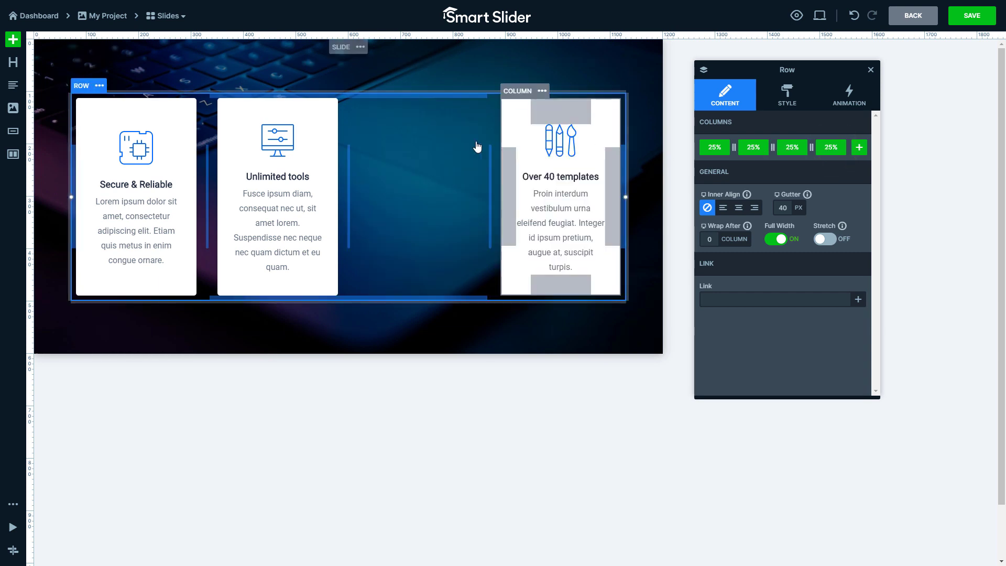
click(400, 90)
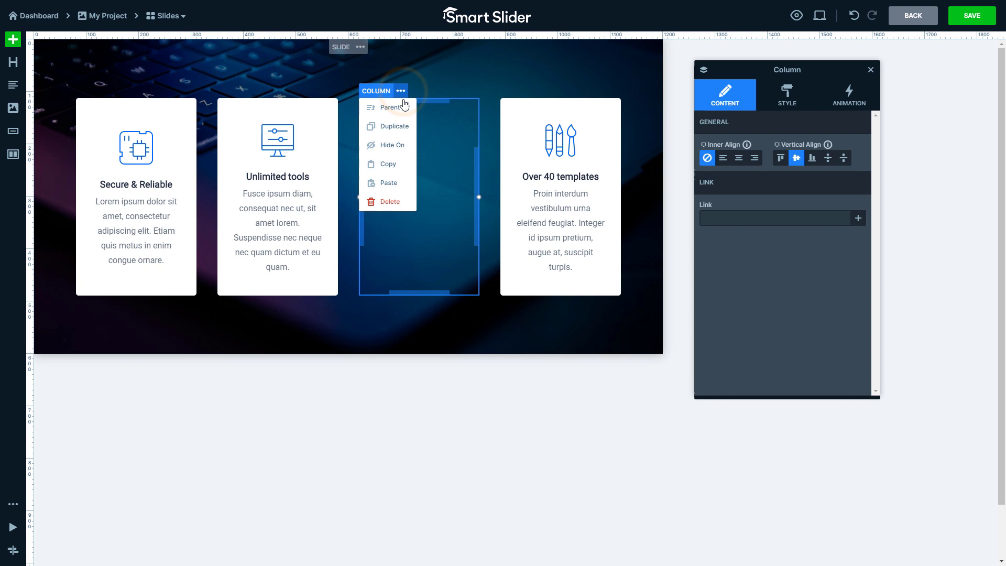
mouse_move(401, 201)
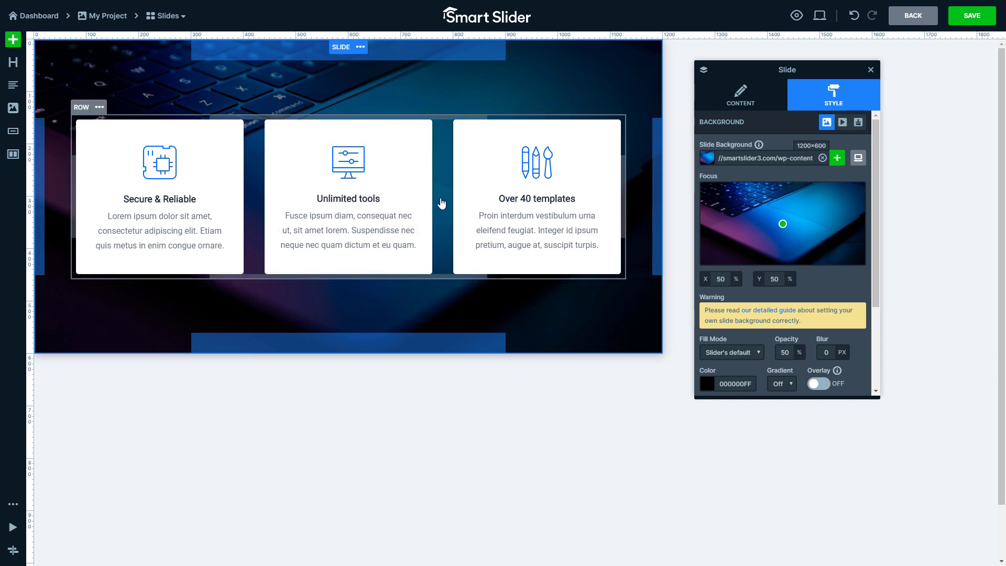
- Try left Inner Align on the row's cards, then return the alignment to default
click(441, 202)
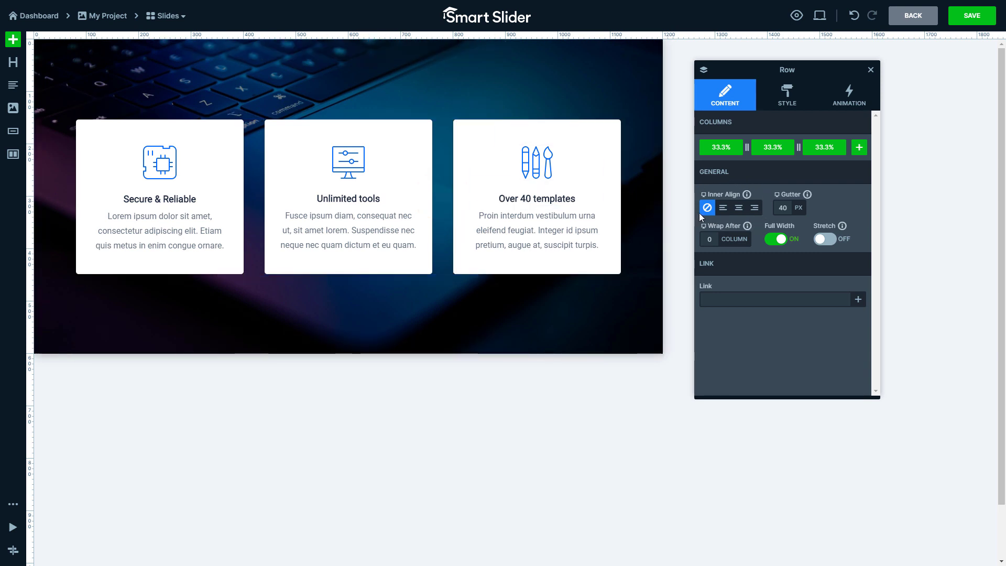
click(722, 207)
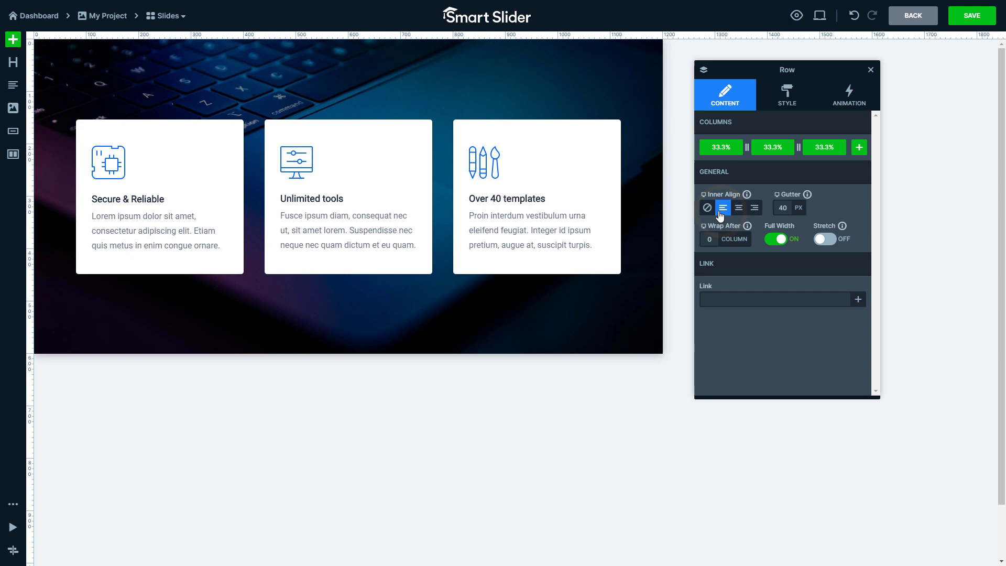
click(707, 208)
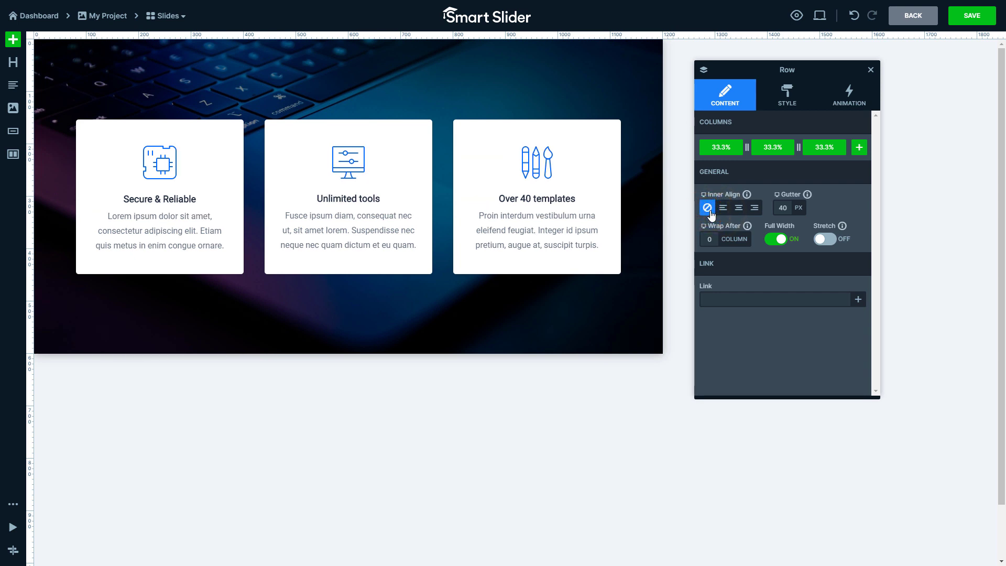
mouse_move(784, 222)
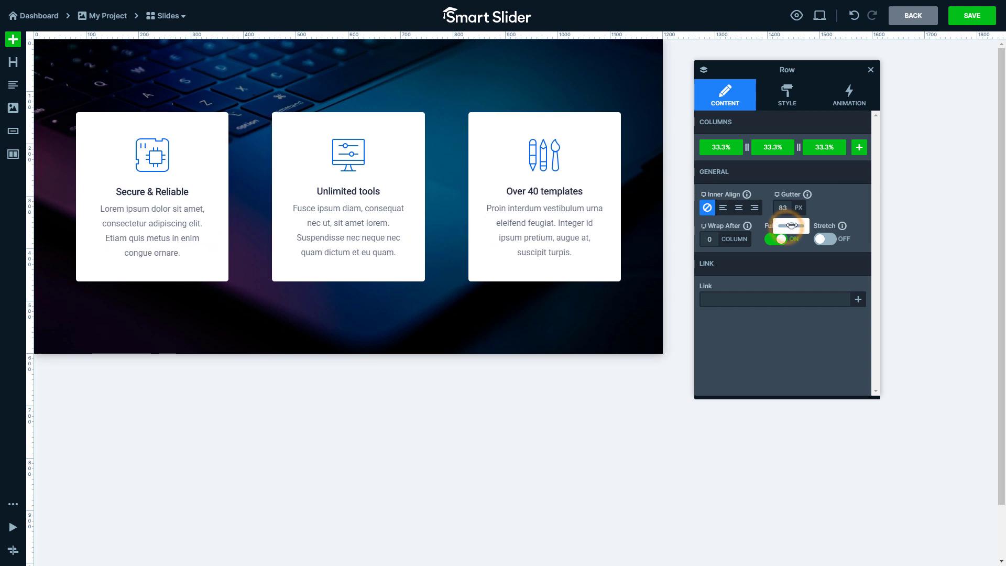
- Narrow the row gutter to 19 px and toggle Stretch on then back off
drag(779, 226, 795, 225)
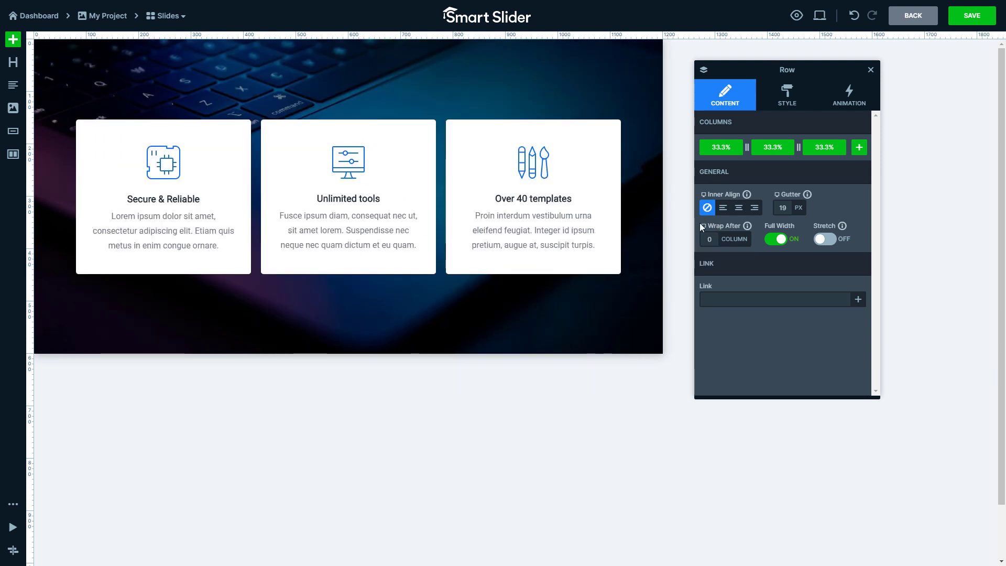
click(708, 220)
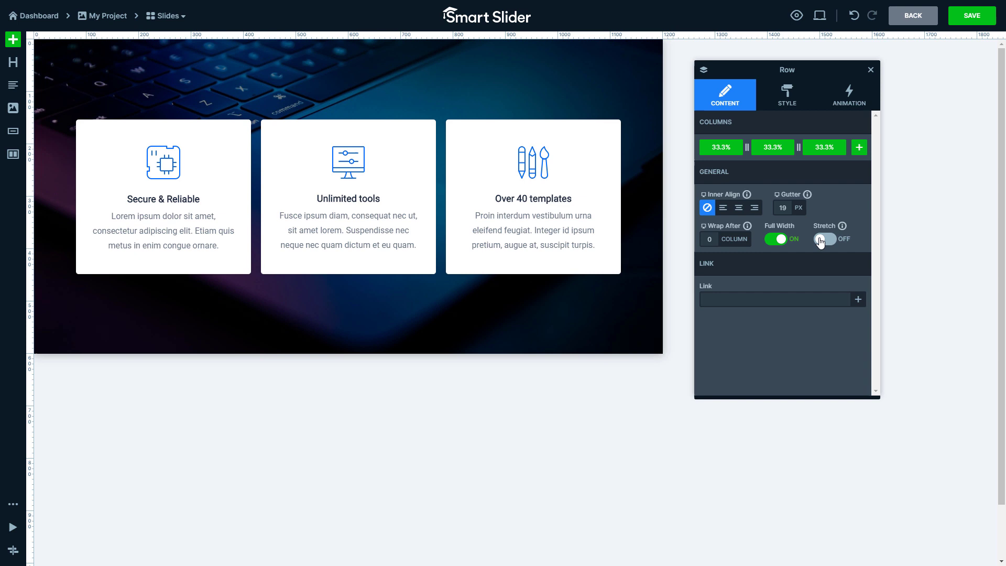
click(826, 239)
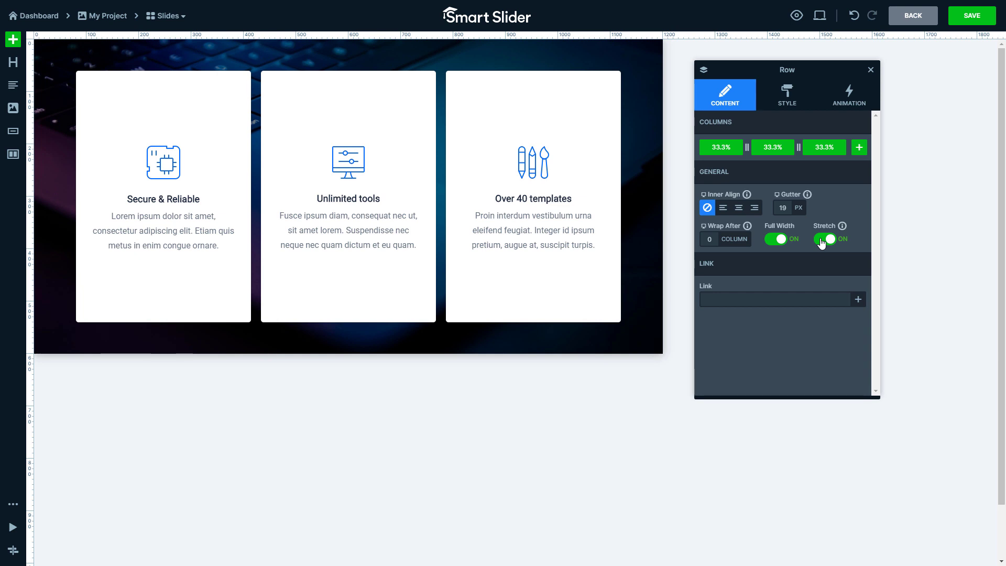
click(828, 239)
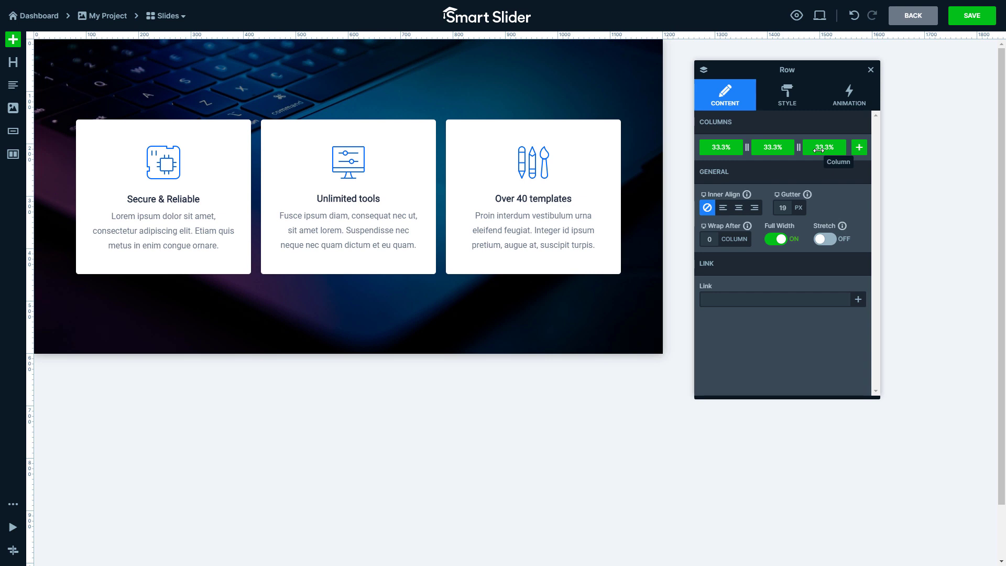
- Select the third card's column, briefly left-align its contents and reset to default
click(824, 147)
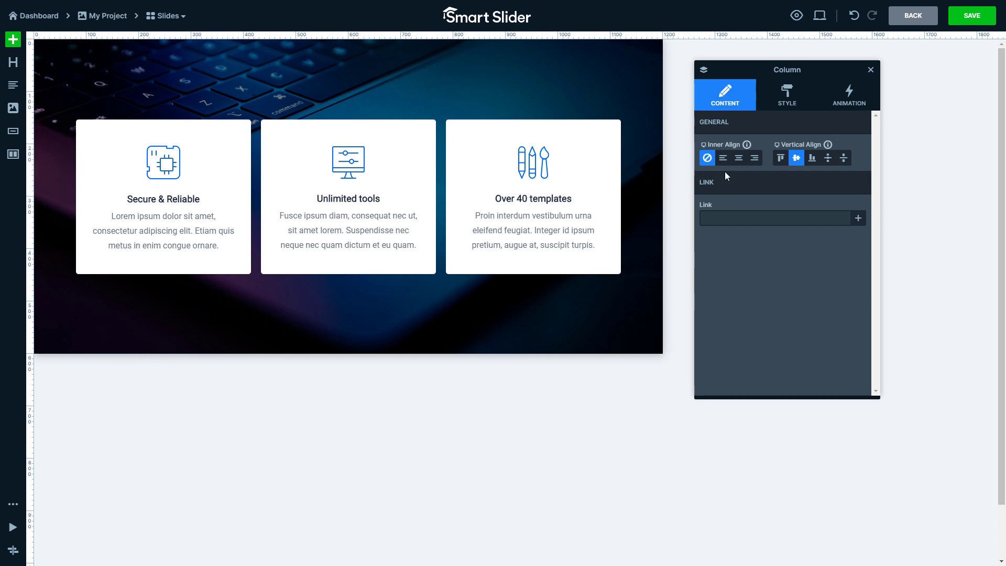
click(722, 158)
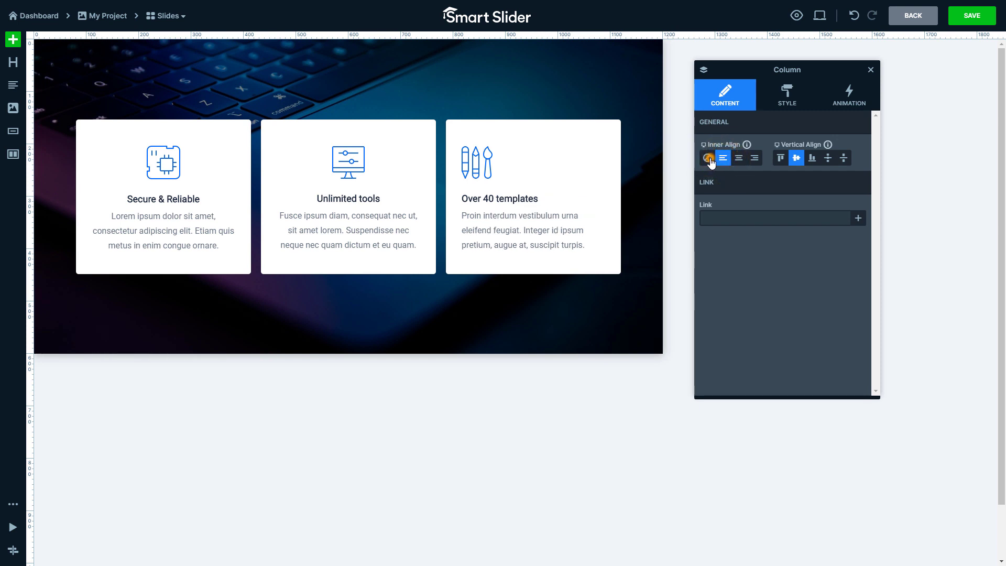
click(706, 158)
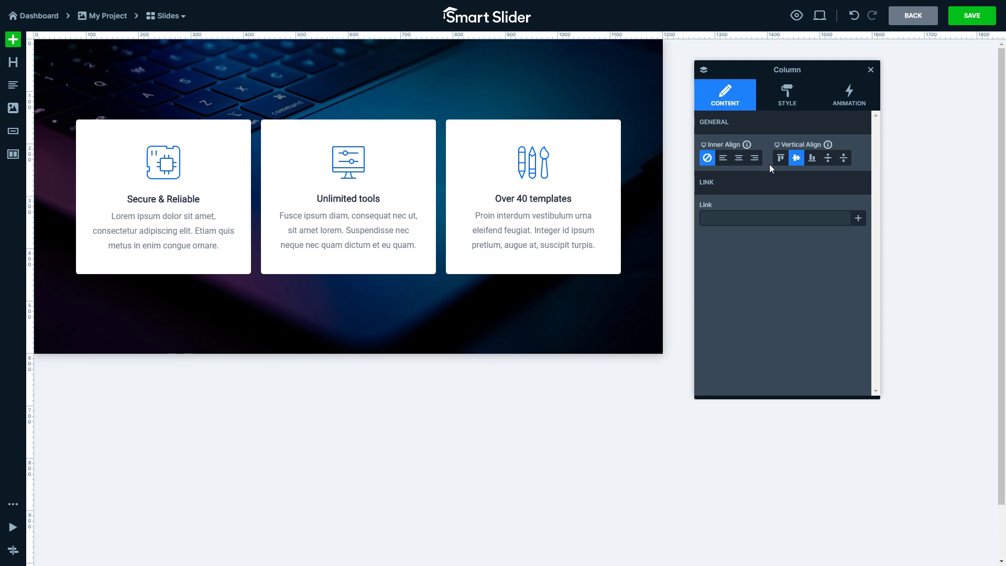
mouse_move(787, 106)
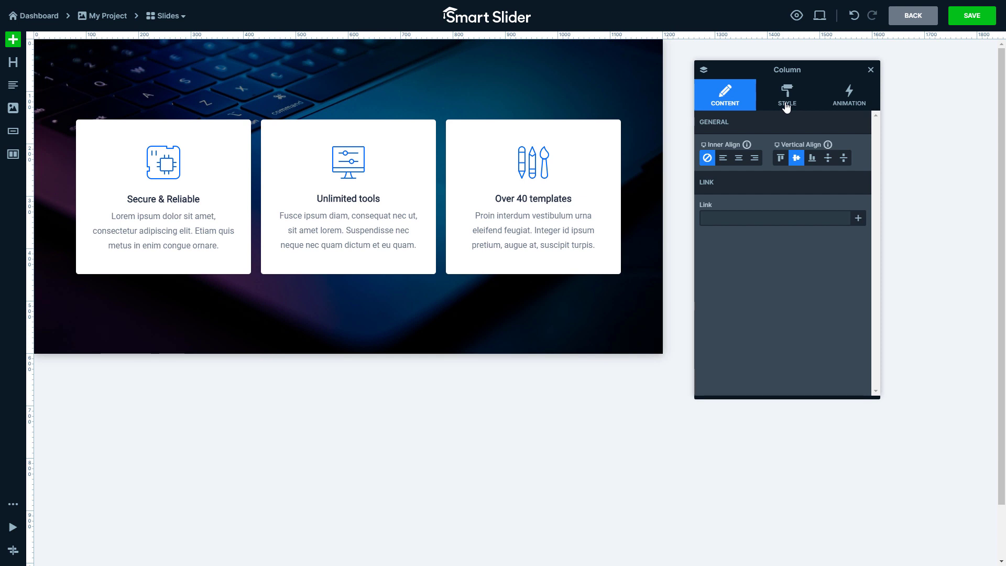
- View the column's Style settings and peek at the Background Color picker without changing it
click(786, 95)
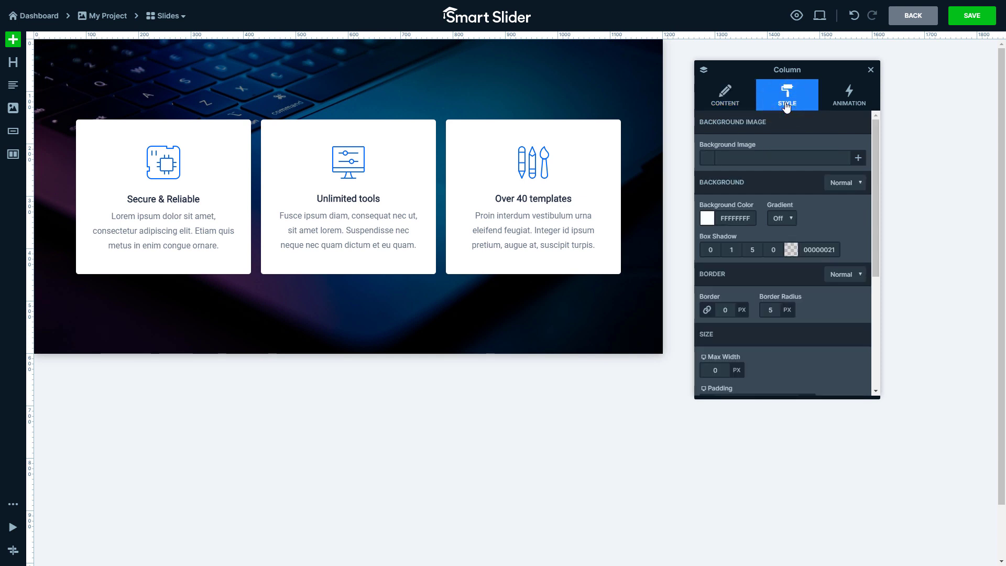
mouse_move(871, 161)
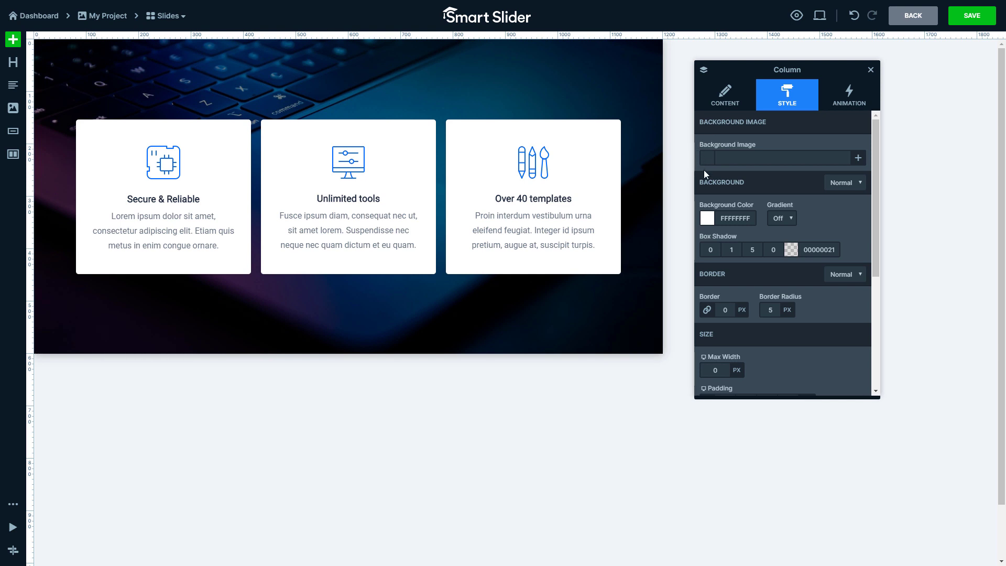
click(707, 218)
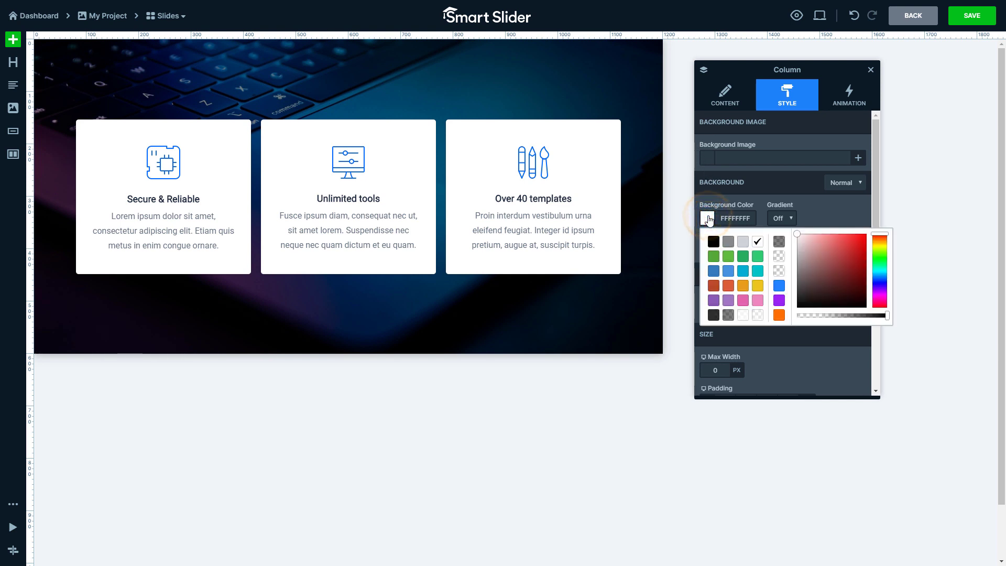
click(707, 218)
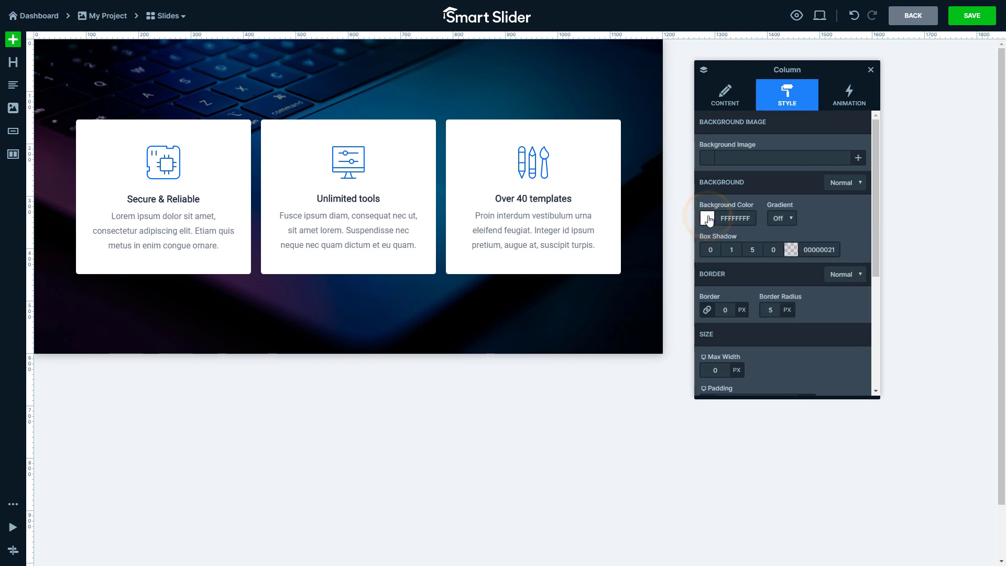
- Drag the third card's padding to 55/30/55/30 px
scroll(down, 3)
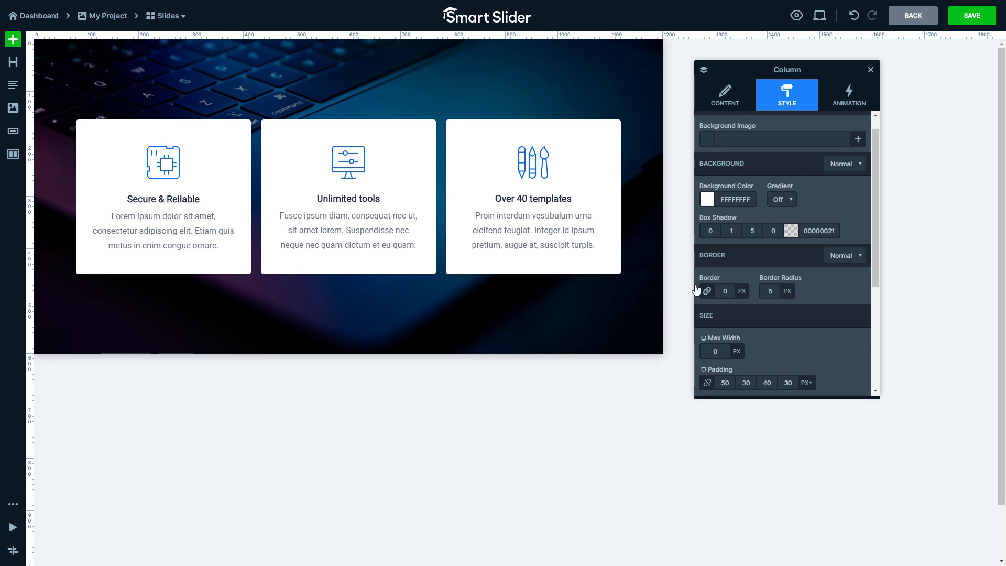
click(532, 197)
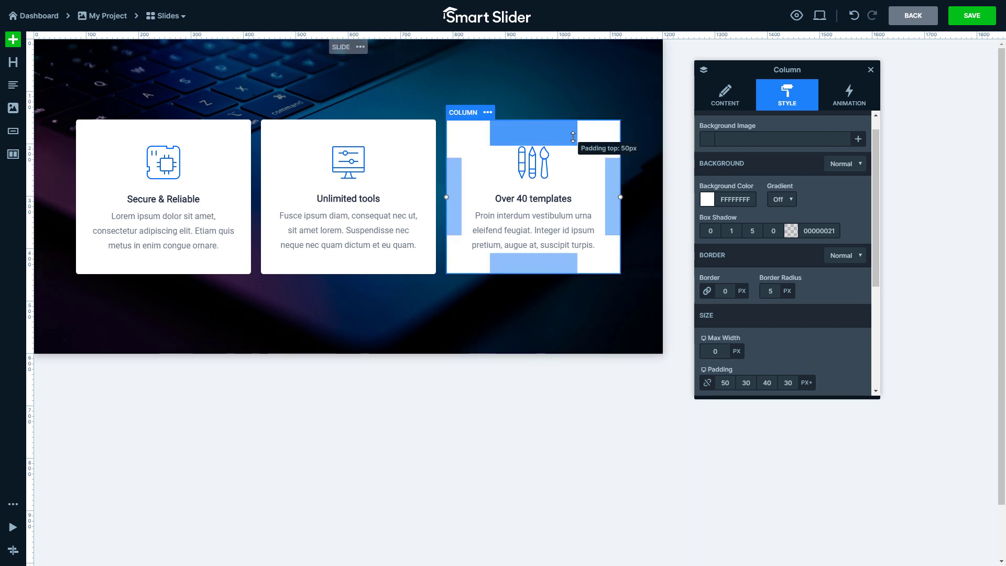
drag(573, 137, 570, 199)
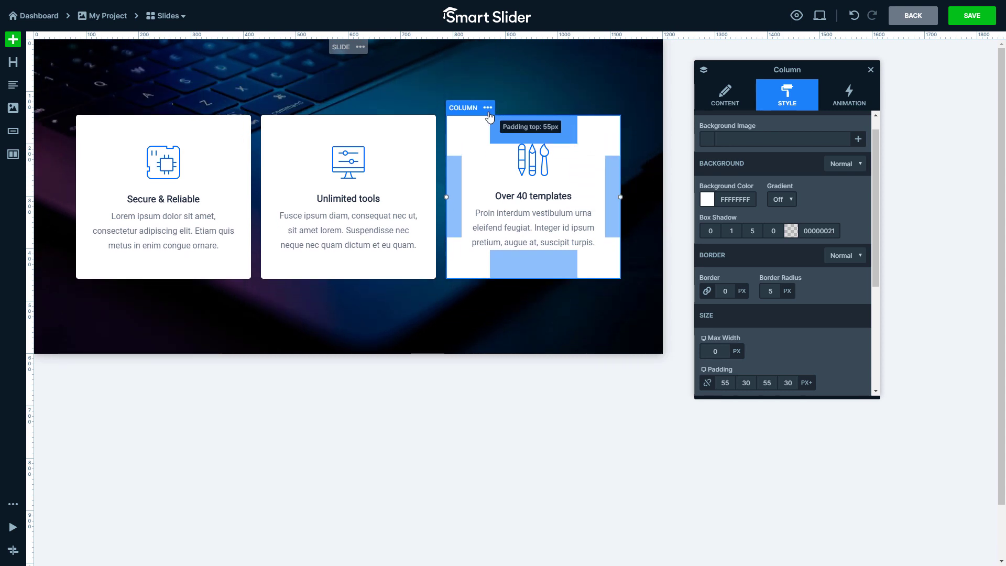
- Select the parent Row via the column's ••• menu and scroll through its Style settings
click(487, 107)
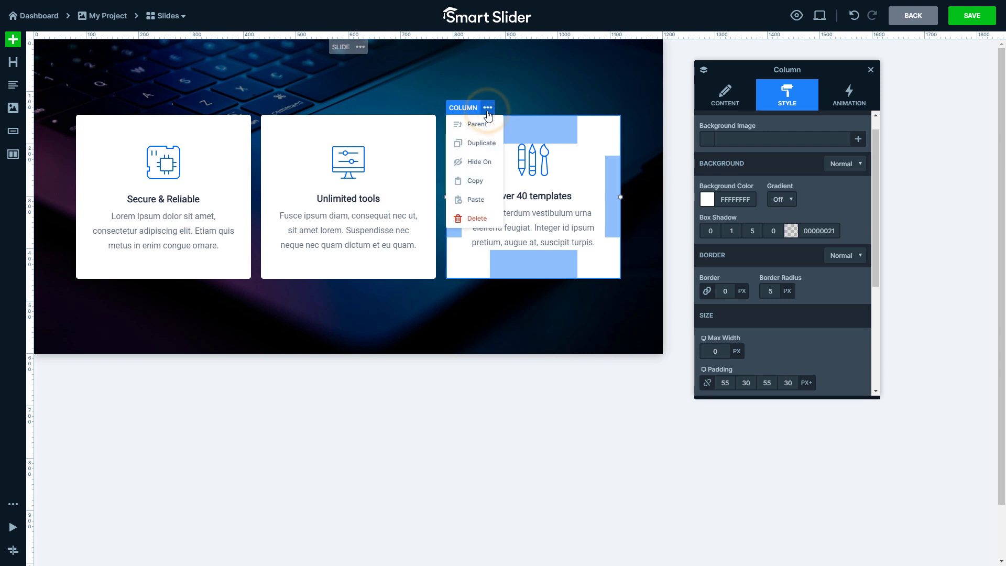
mouse_move(478, 124)
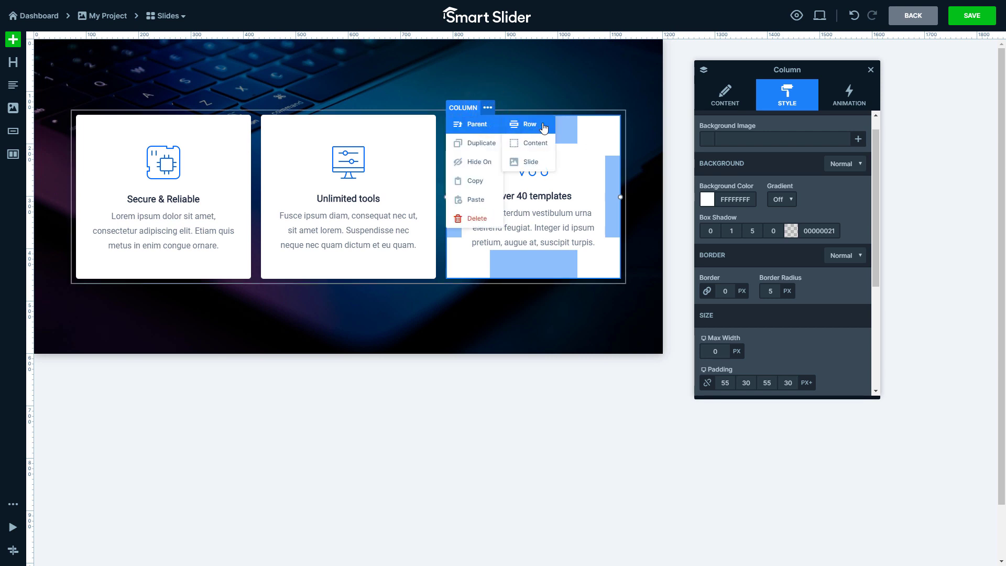
click(528, 124)
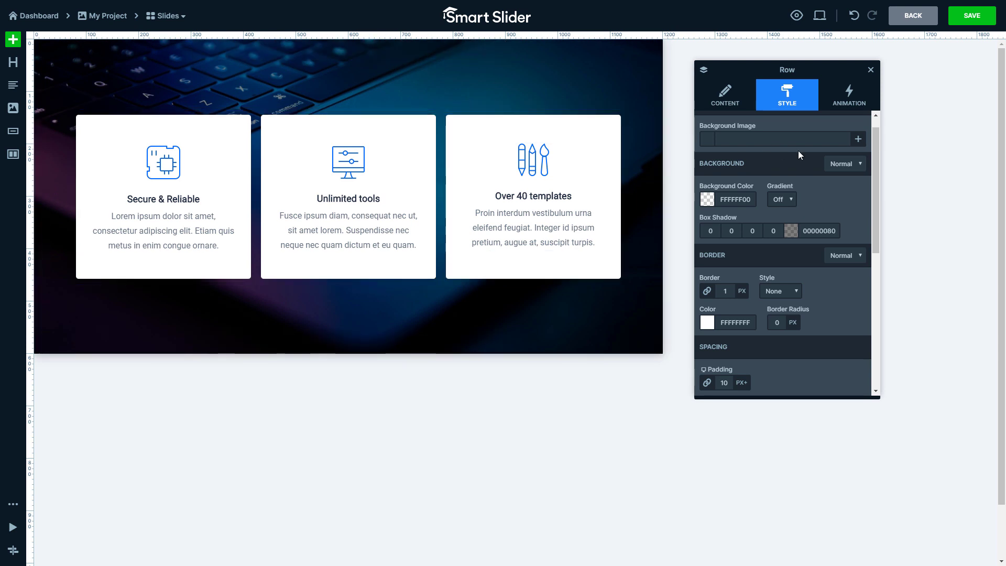
scroll(down, 3)
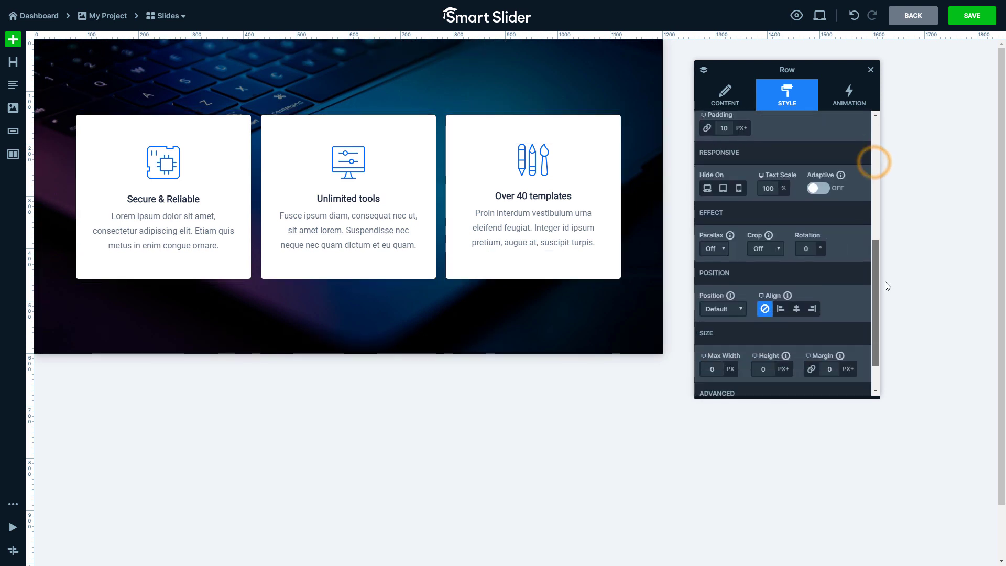
scroll(down, 3)
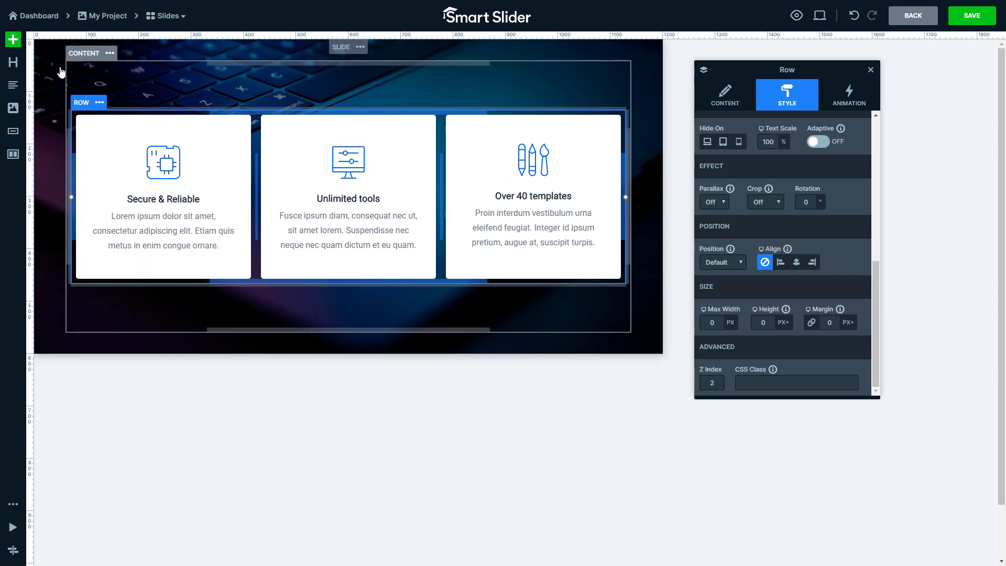
- Add a new row below the cards with Read More and Download buttons in its columns
click(13, 38)
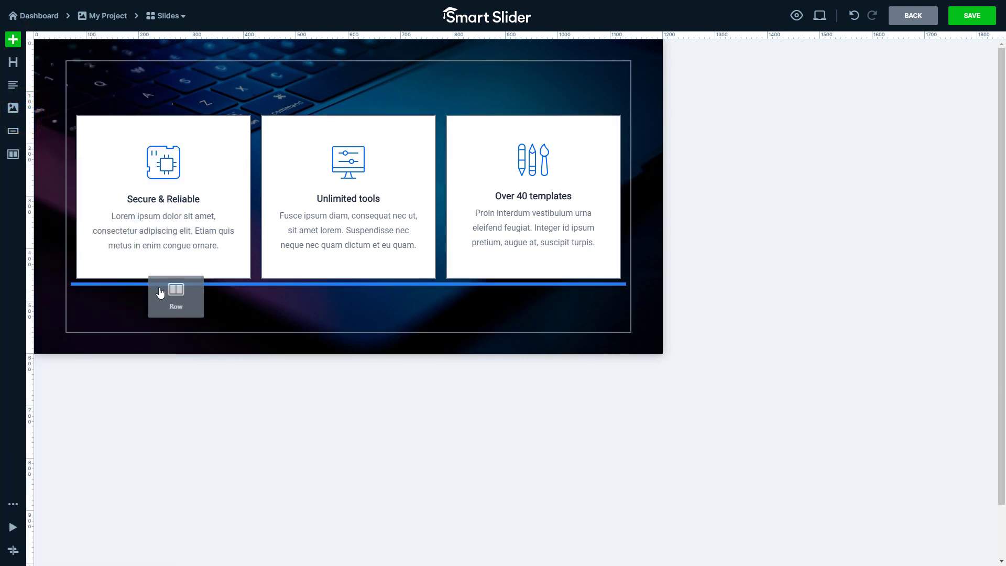
click(175, 289)
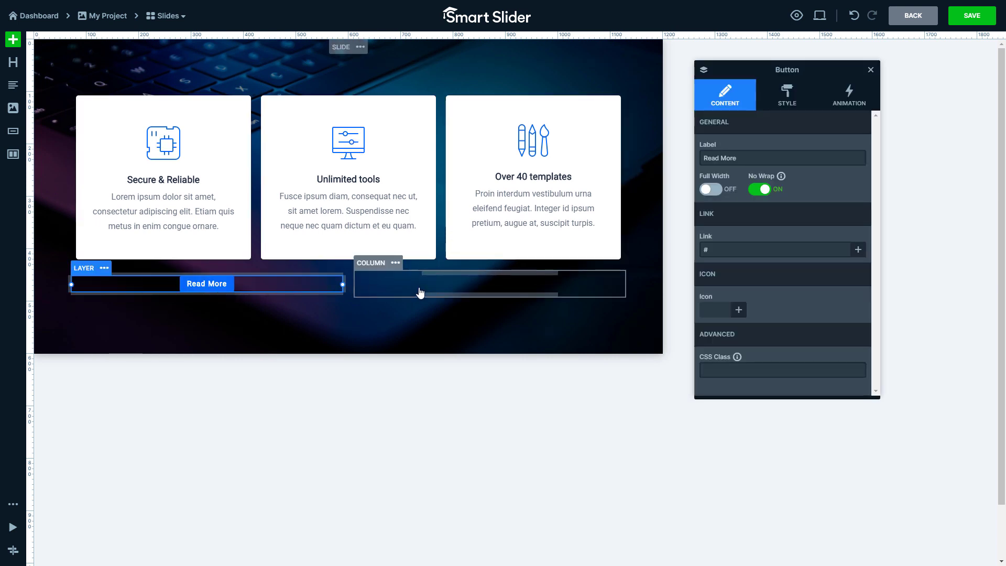
click(489, 284)
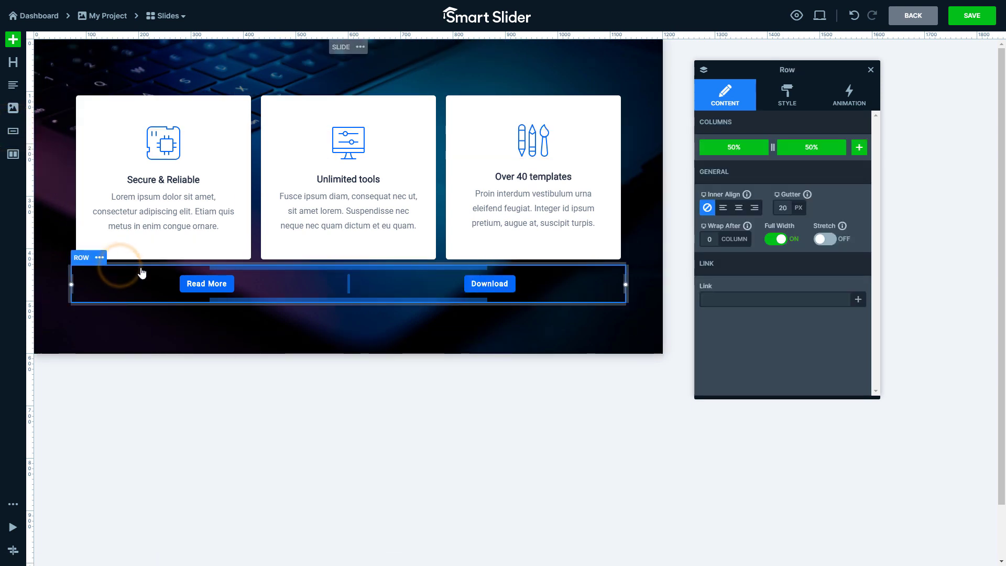
- Toggle the button row's Full Width and move it into the middle card beneath its text
click(777, 239)
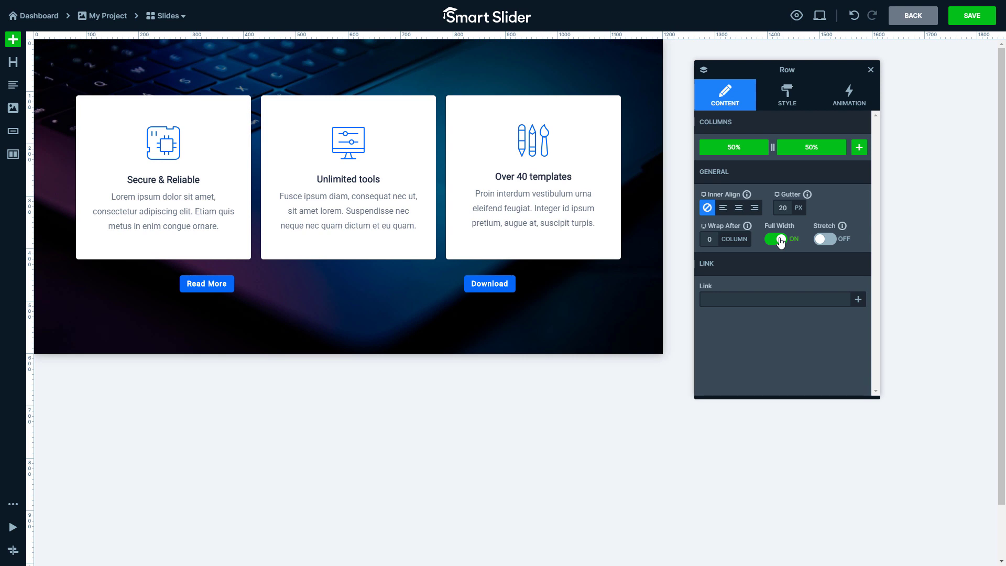
click(773, 239)
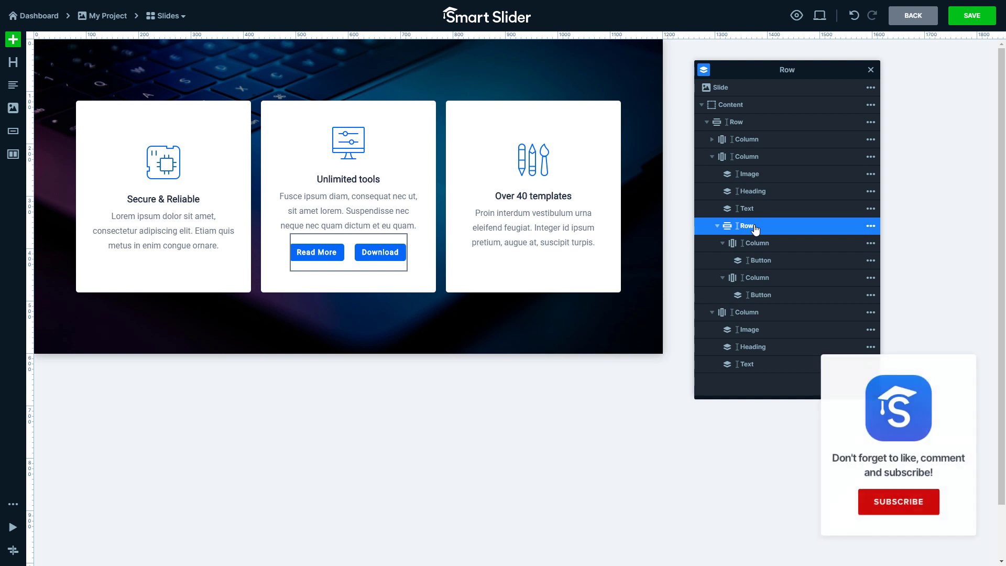
click(898, 502)
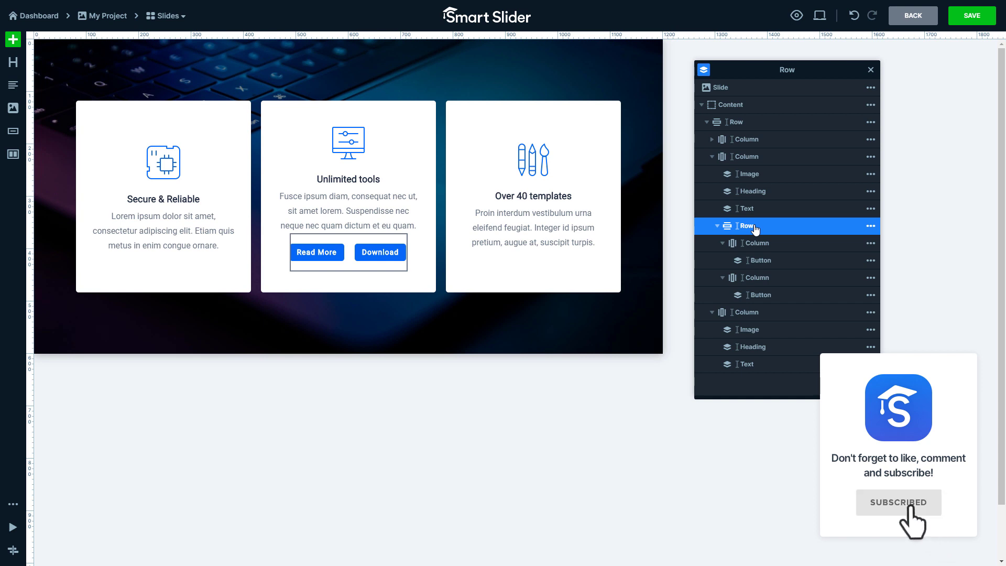